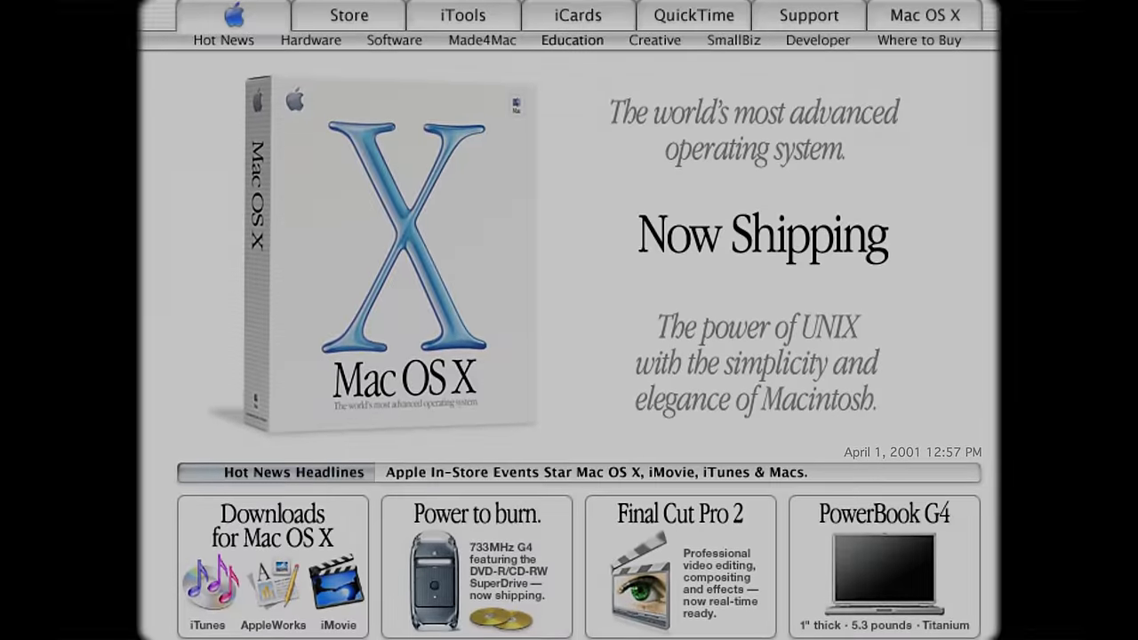
{"action": "scroll", "scroll_direction": "down", "scroll_amount": 3}
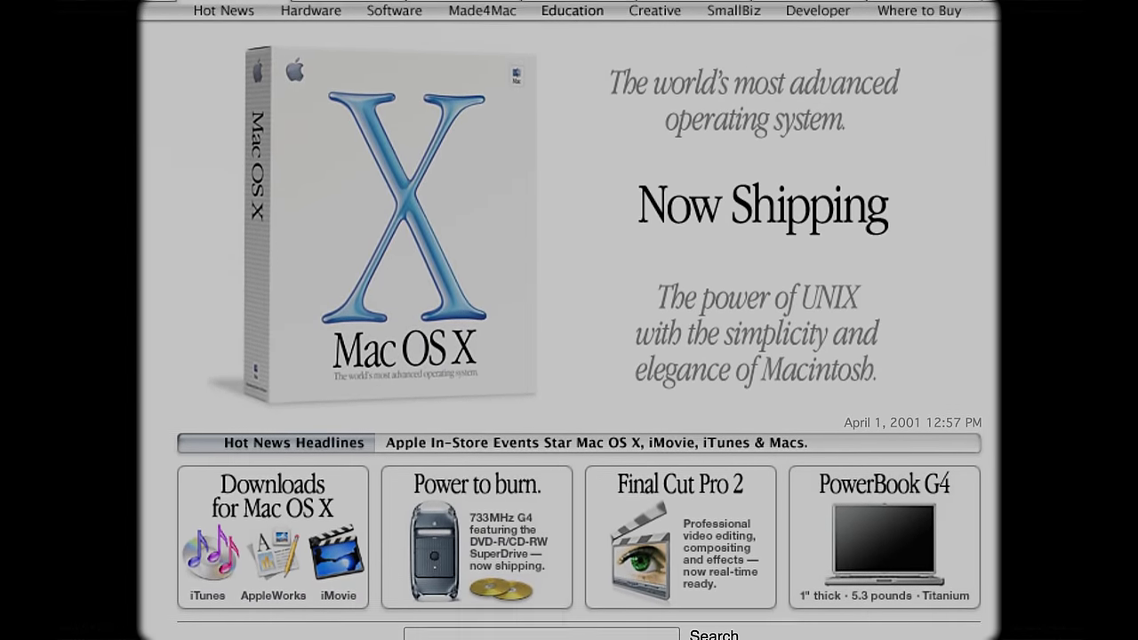
{"action": "scroll", "scroll_direction": "down", "scroll_amount": 3}
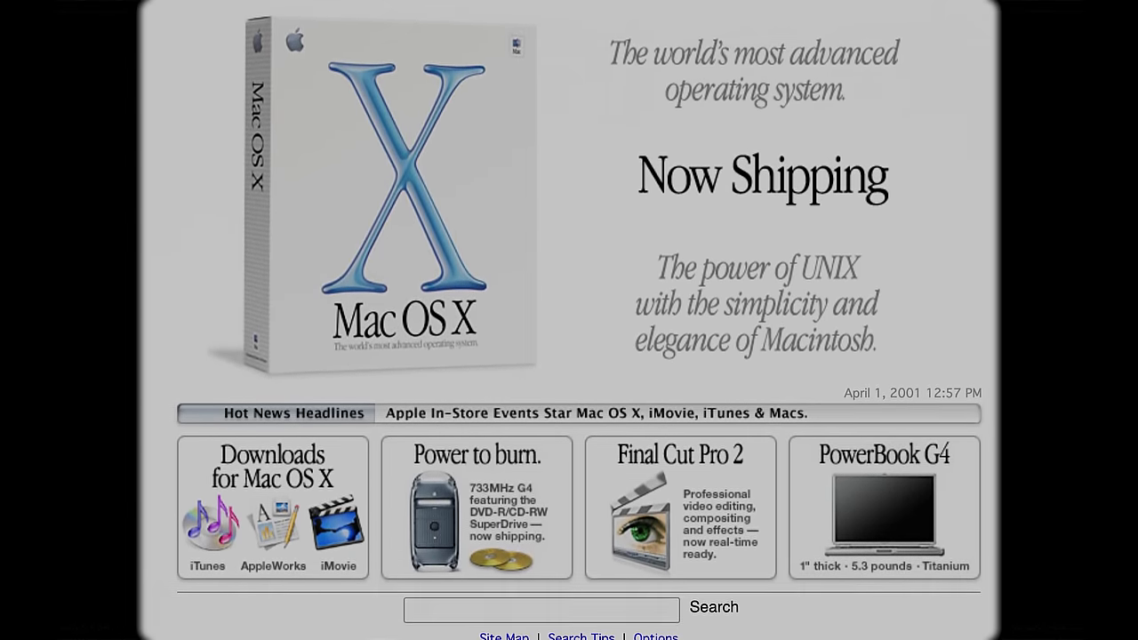
{"action": "scroll", "scroll_direction": "down", "scroll_amount": 3}
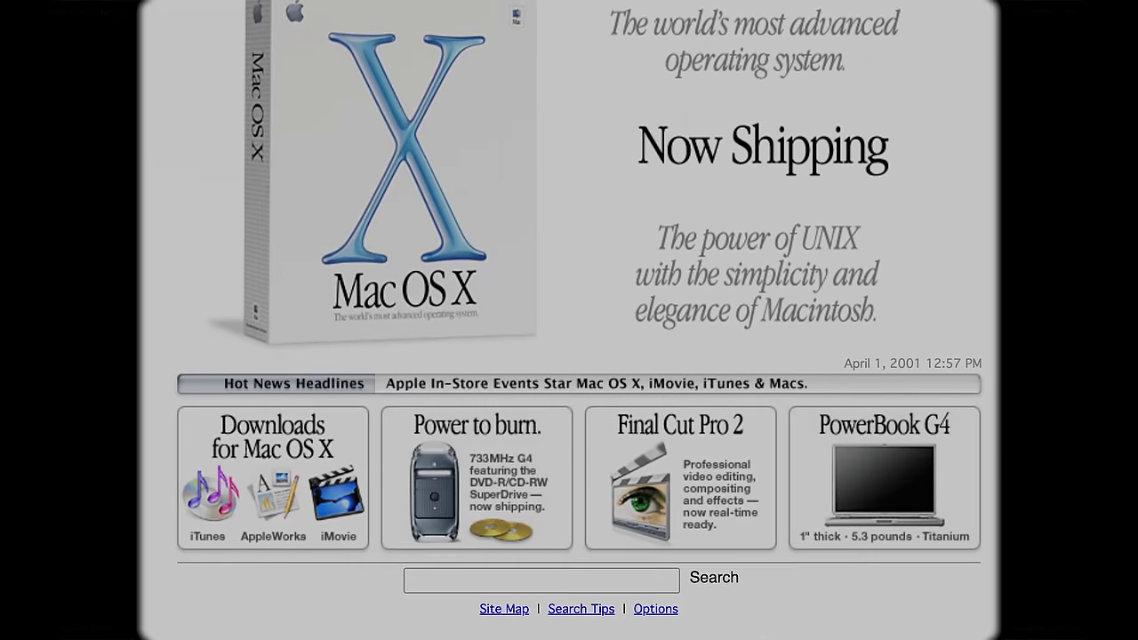